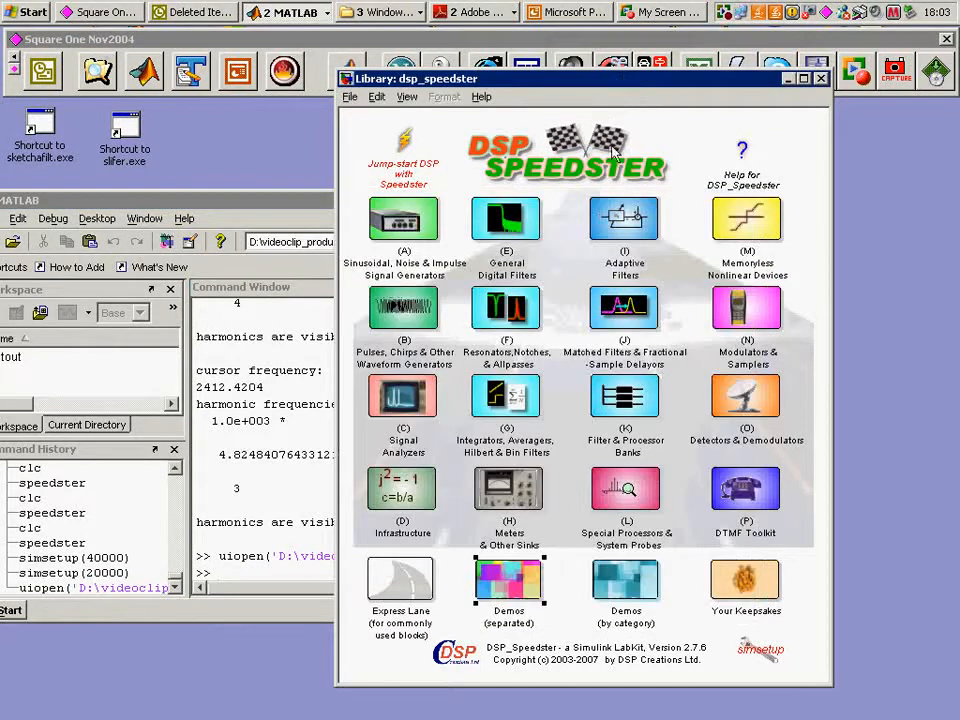
pyautogui.moveTo(505, 585)
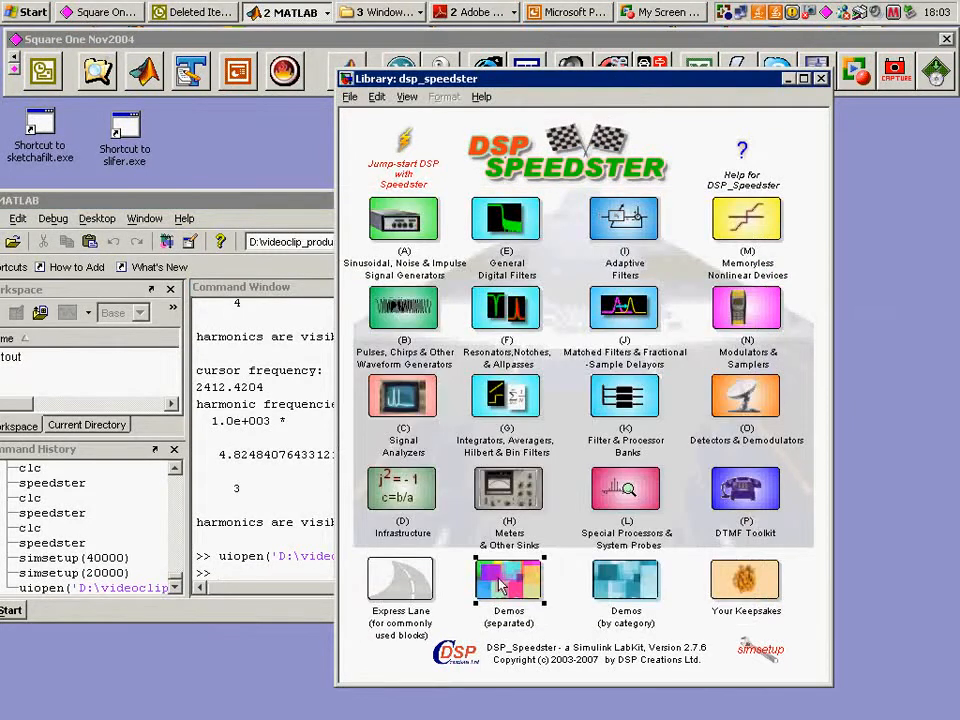
# - Open the separated DSP_Speedster demos library from its Demos icon
pyautogui.doubleClick(508, 580)
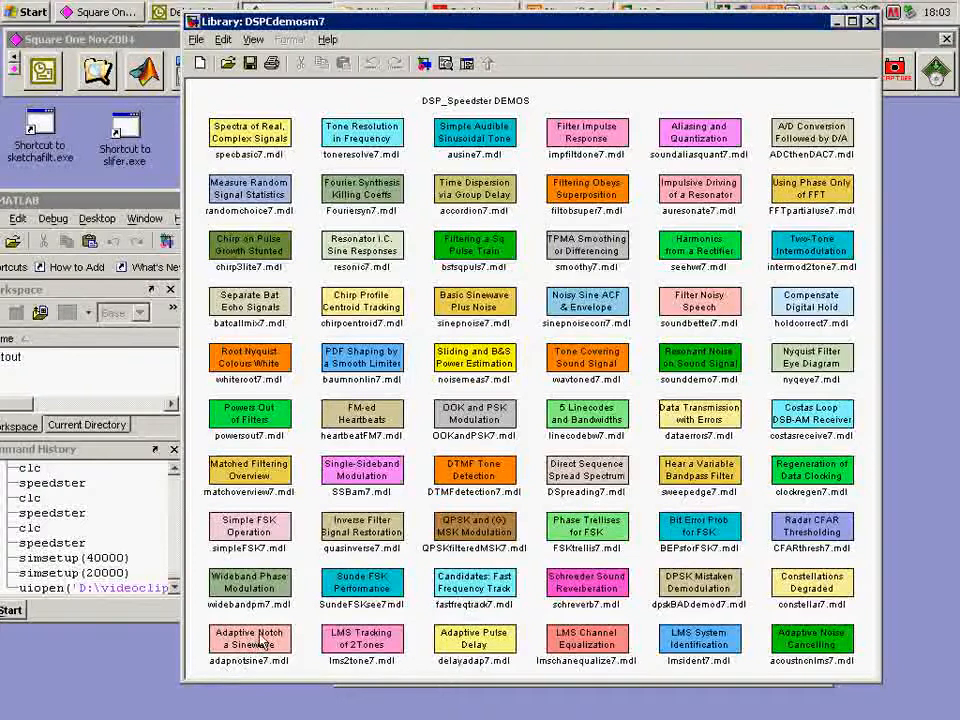
# - Open the 'Adaptive Notch a Sinewave' demo model adapnotsine7.mdl
pyautogui.doubleClick(250, 643)
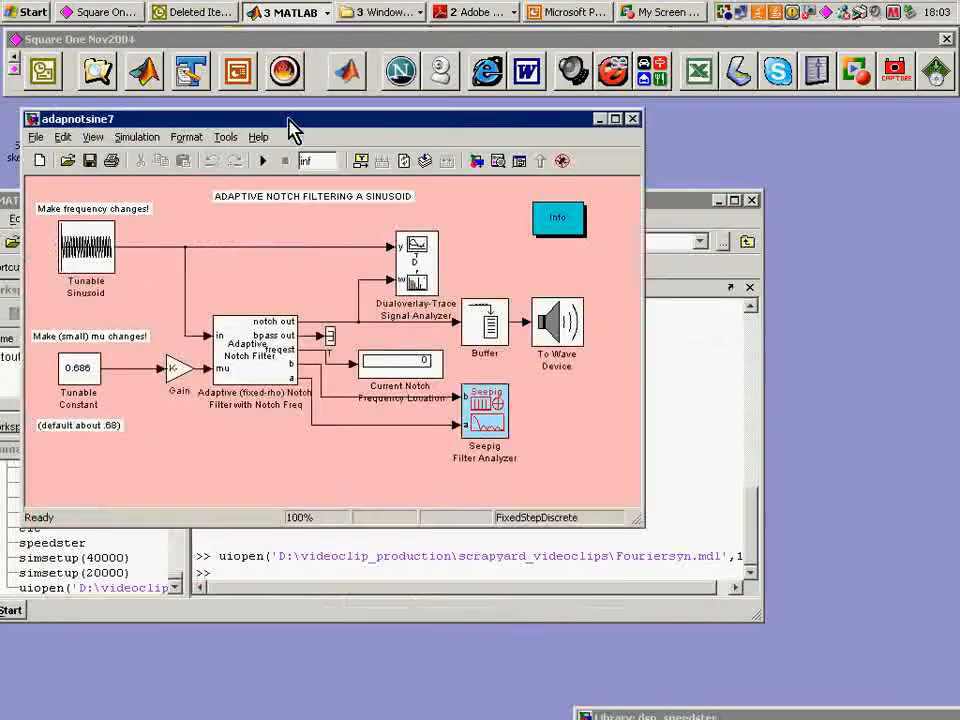
pyautogui.moveTo(78, 258)
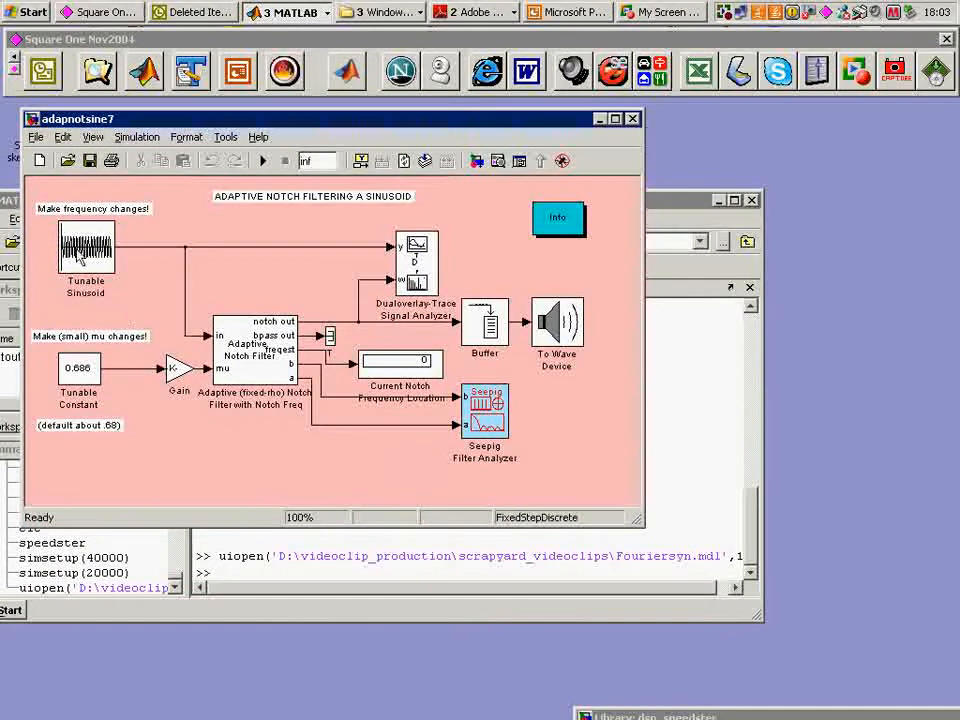
pyautogui.doubleClick(85, 245)
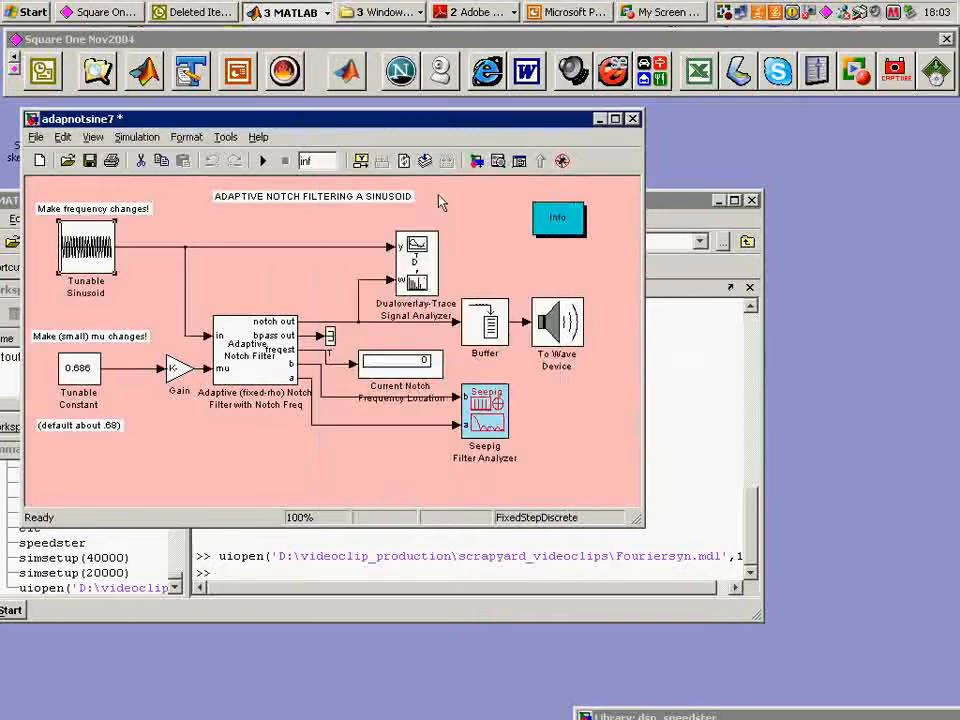
pyautogui.moveTo(242, 373)
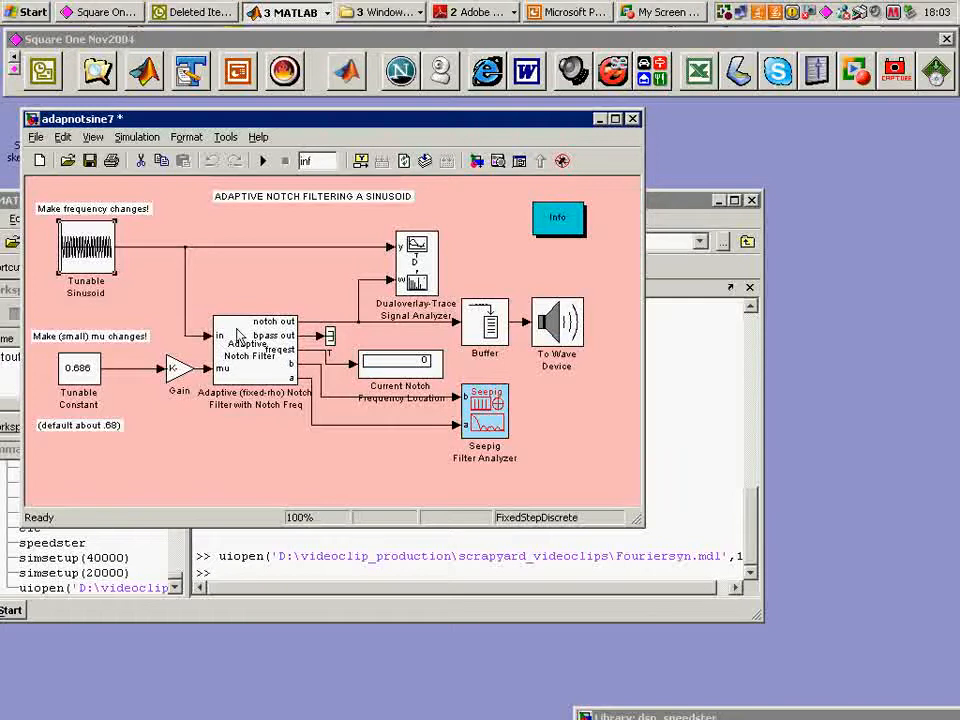
pyautogui.moveTo(252, 375)
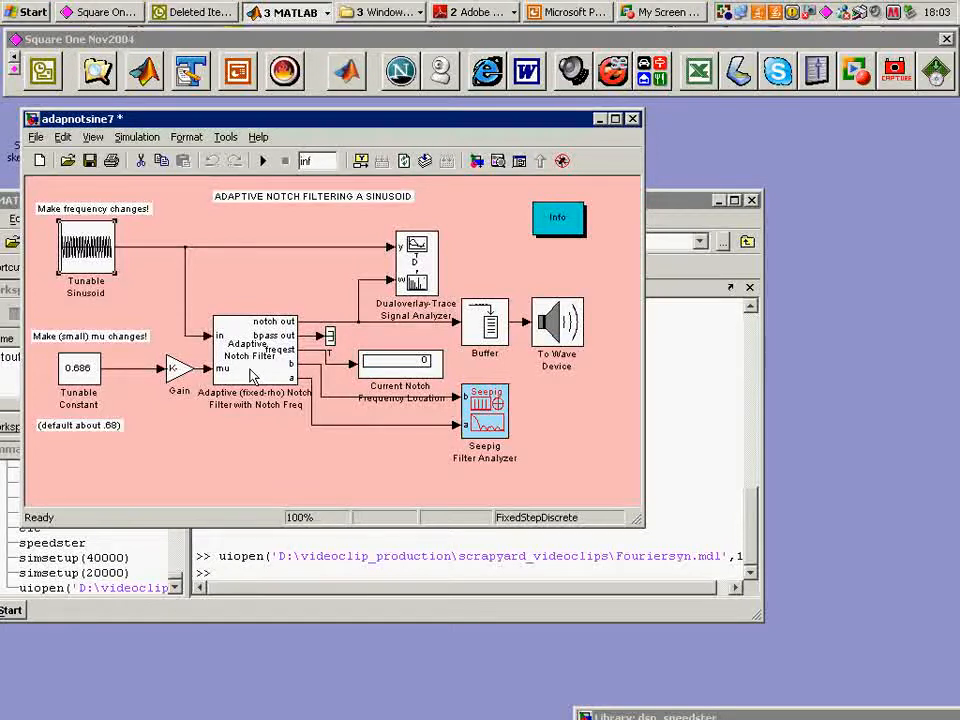
pyautogui.moveTo(310, 335)
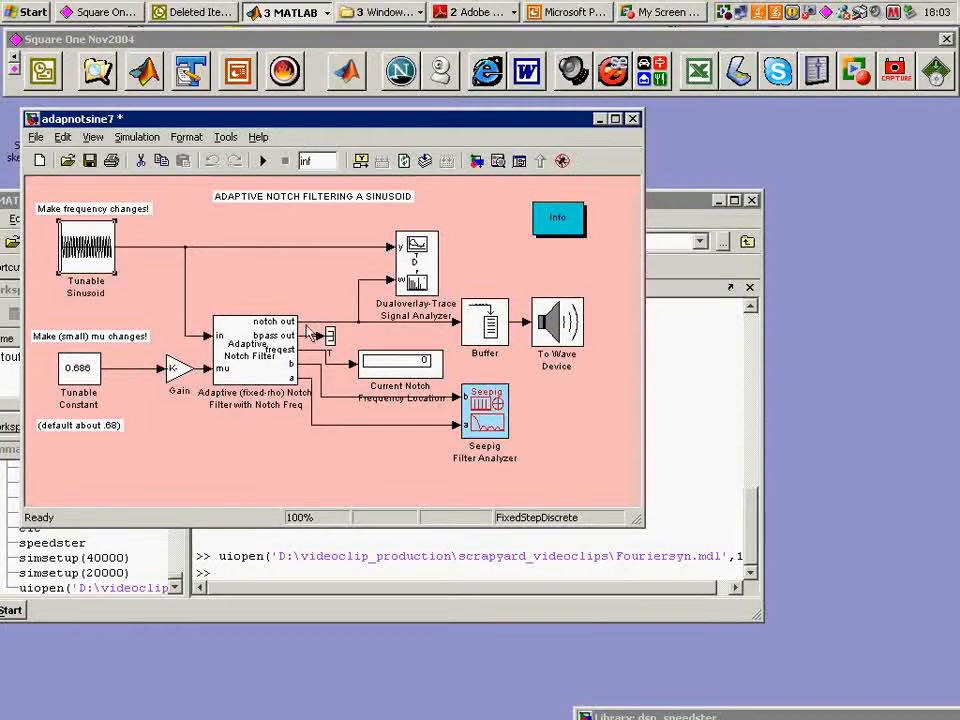
pyautogui.moveTo(250, 300)
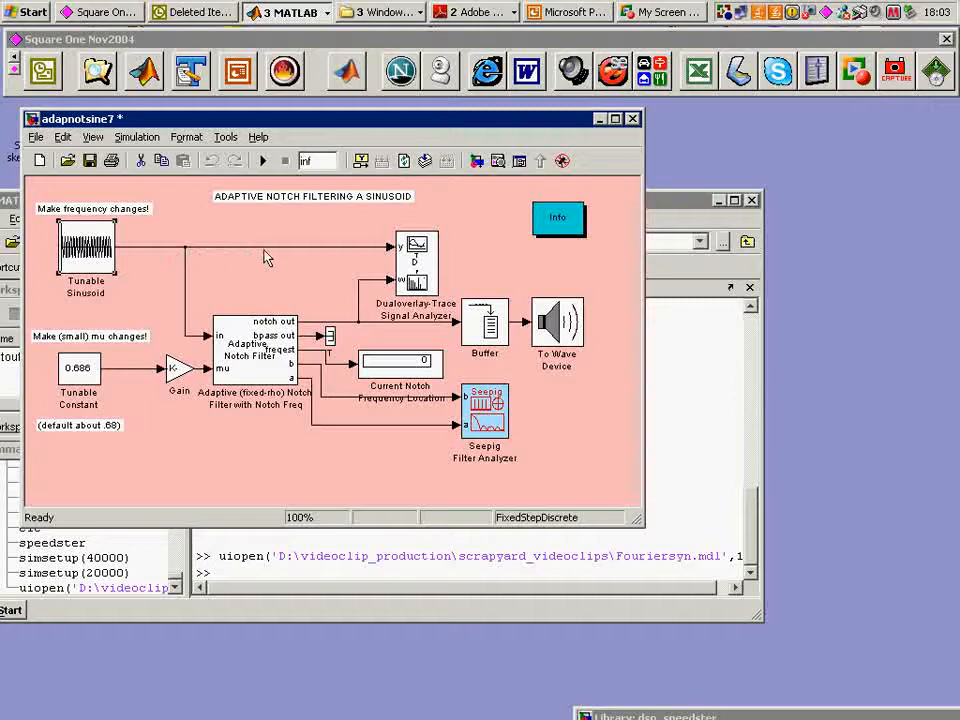
pyautogui.moveTo(400, 260)
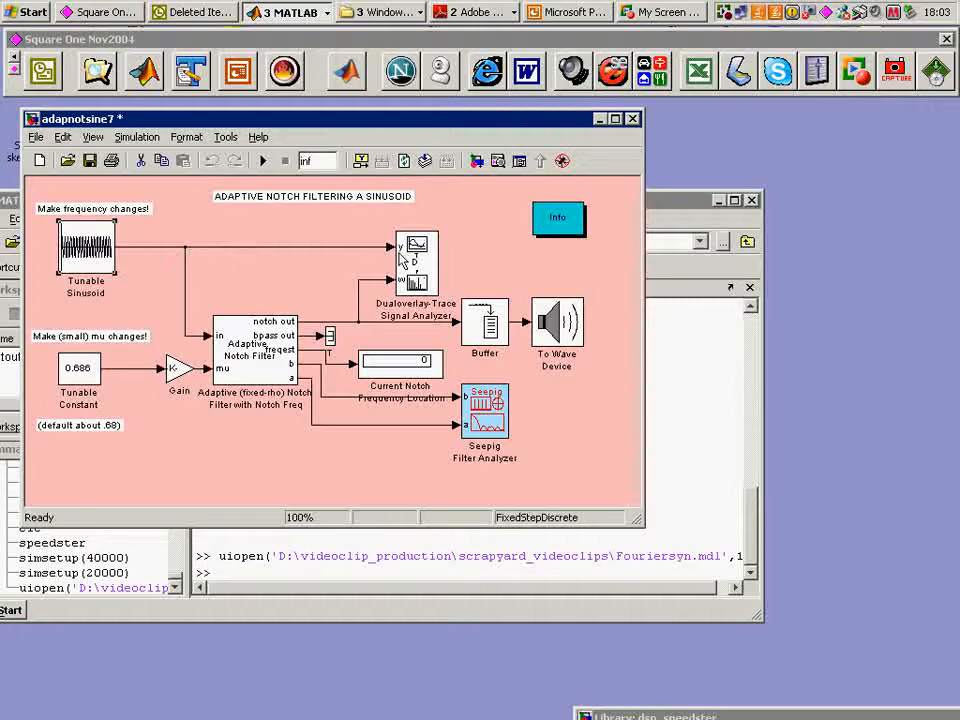
pyautogui.moveTo(222, 340)
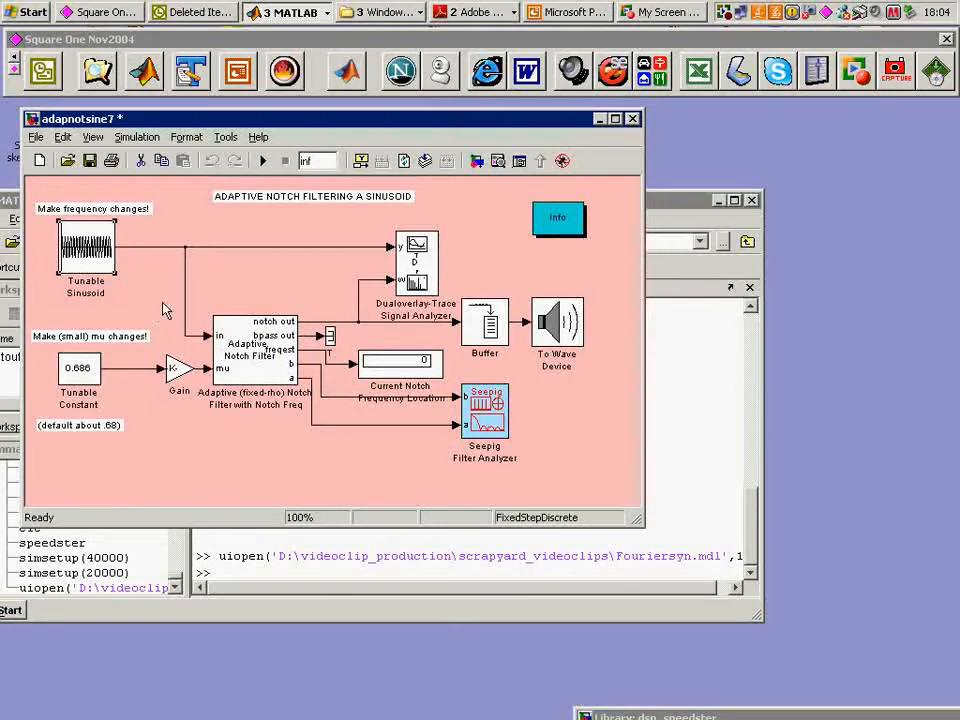
pyautogui.moveTo(270, 362)
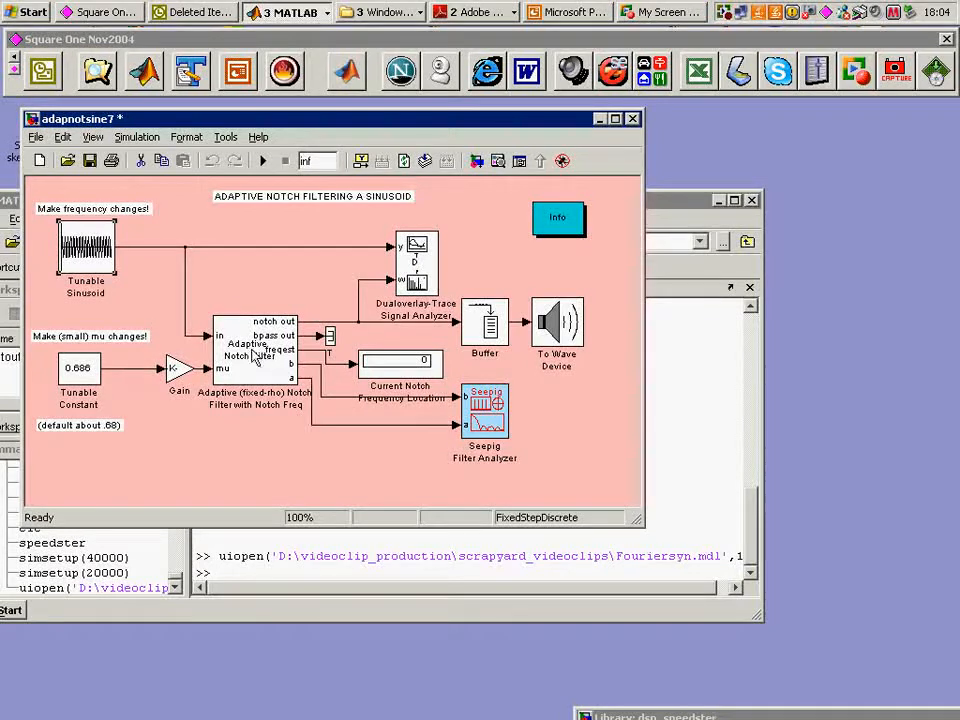
pyautogui.moveTo(260, 372)
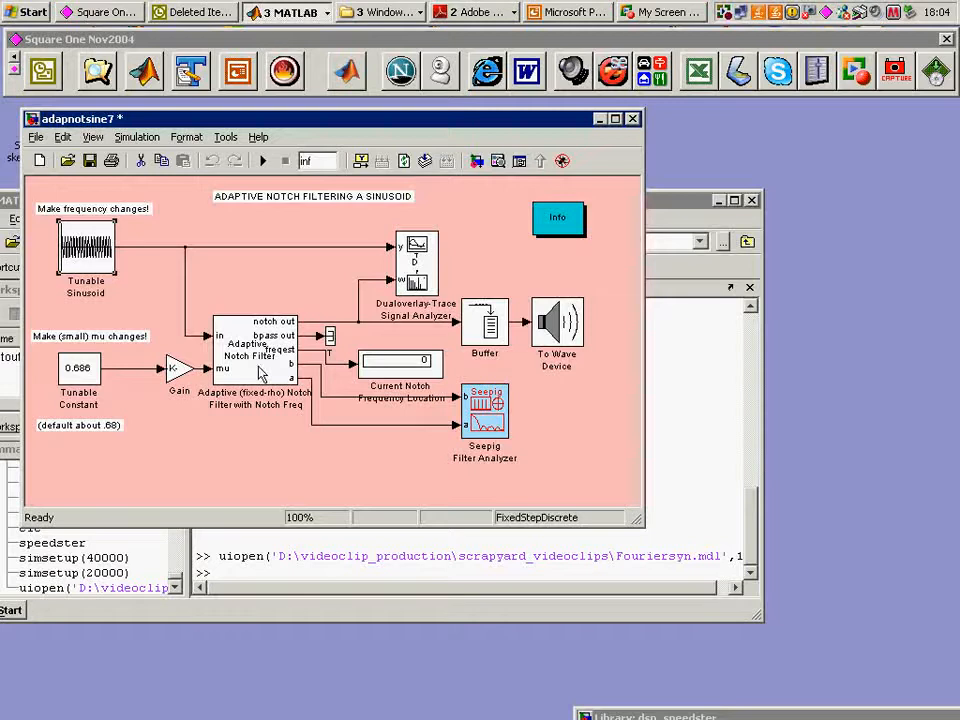
# - Look under the mask of the Adaptive Notch Filter block
pyautogui.rightClick(255, 350)
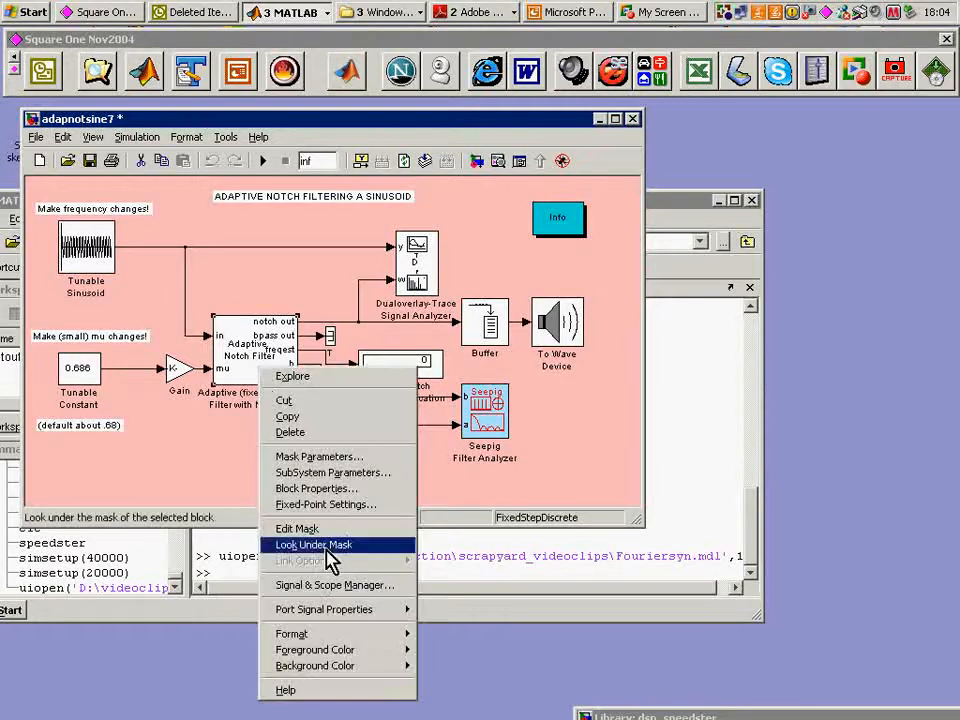
pyautogui.click(313, 544)
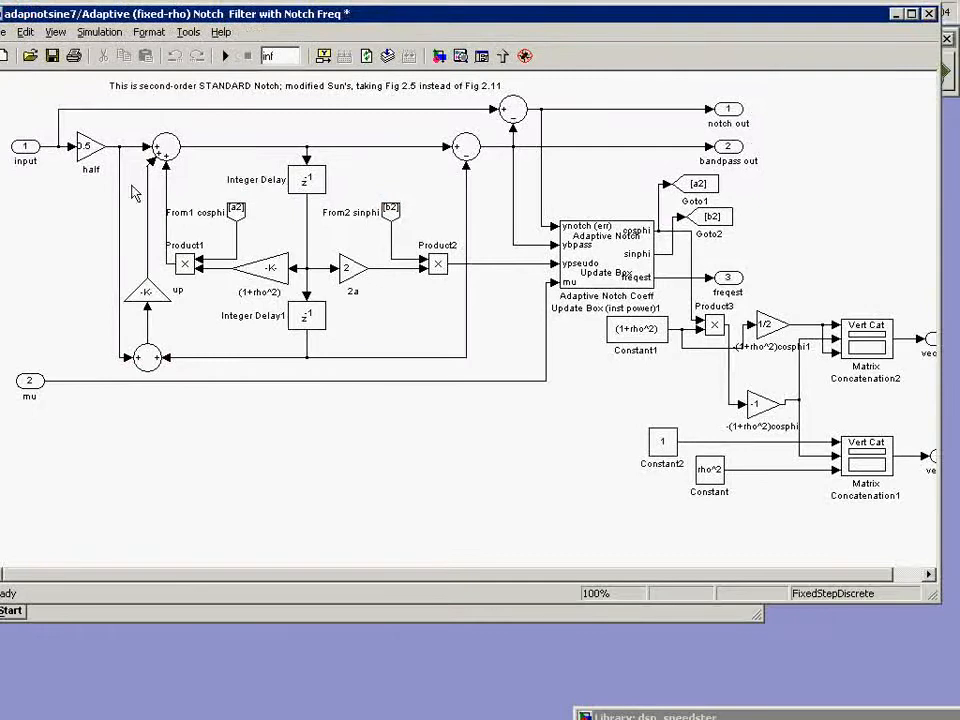
pyautogui.moveTo(195, 365)
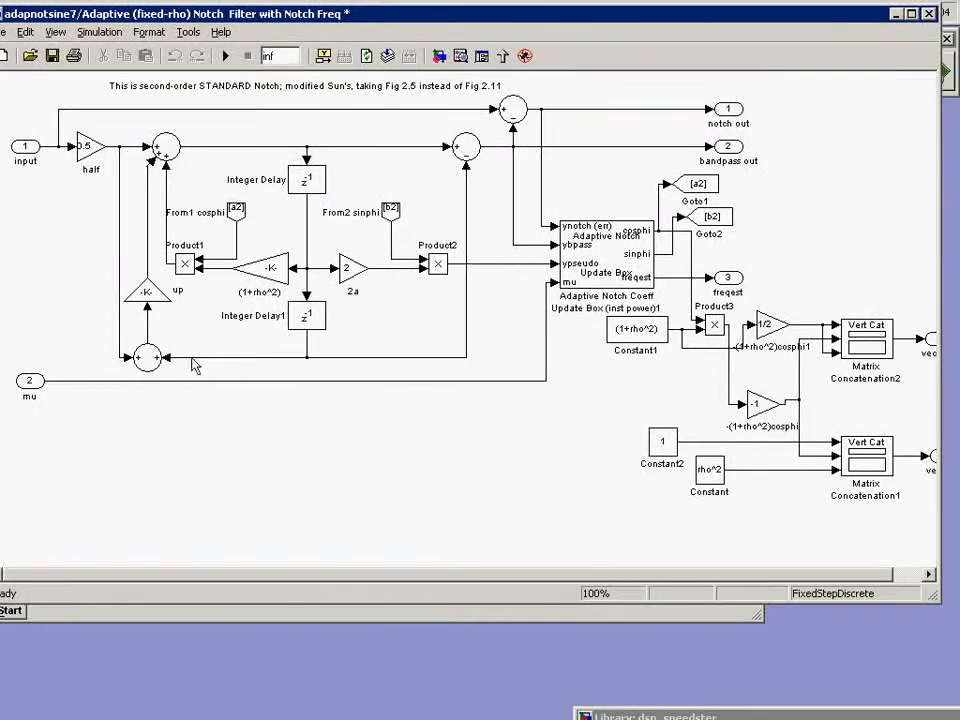
pyautogui.moveTo(312, 172)
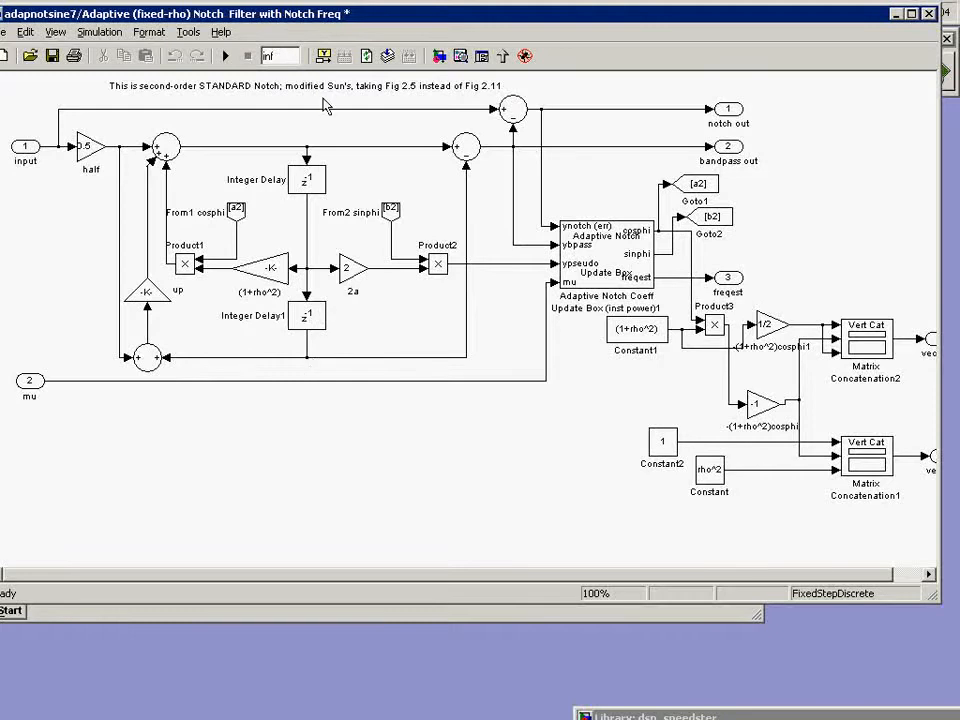
pyautogui.moveTo(310, 367)
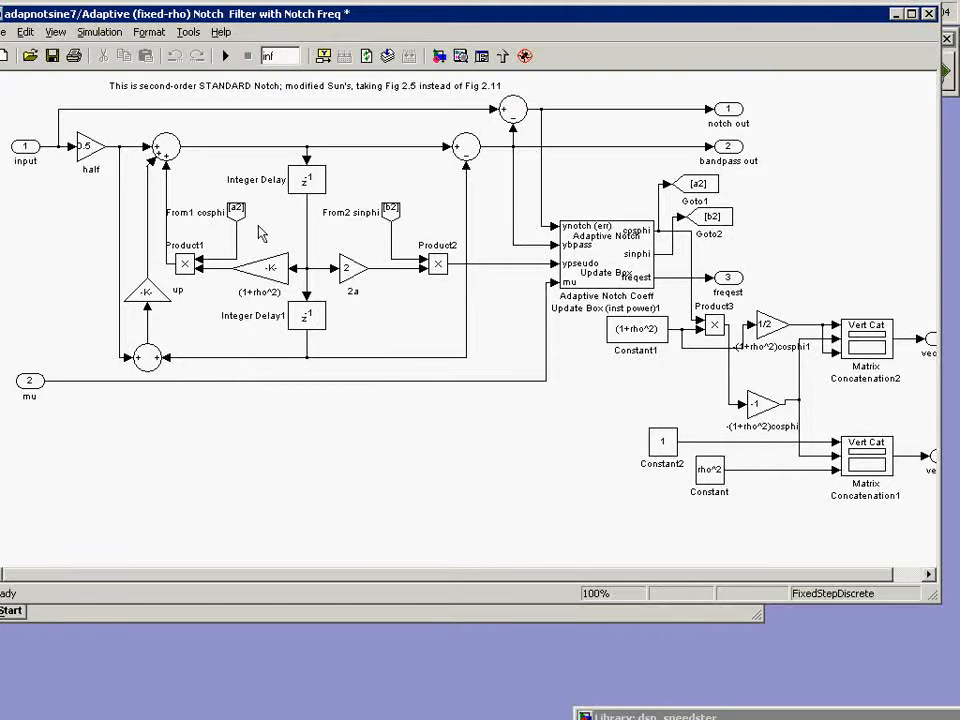
pyautogui.moveTo(280, 278)
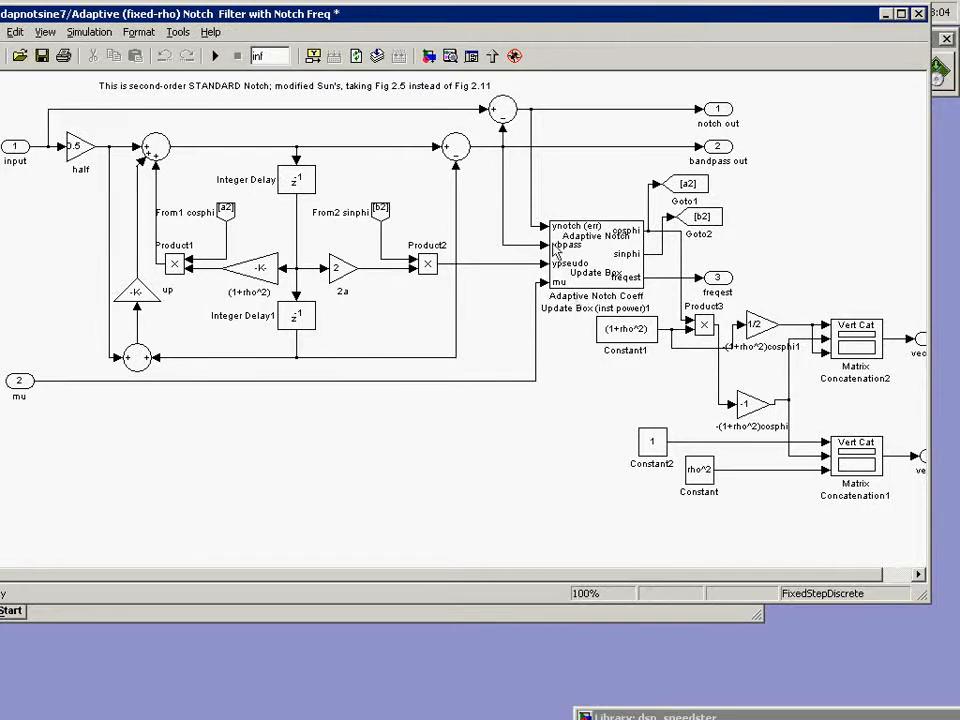
pyautogui.moveTo(590, 267)
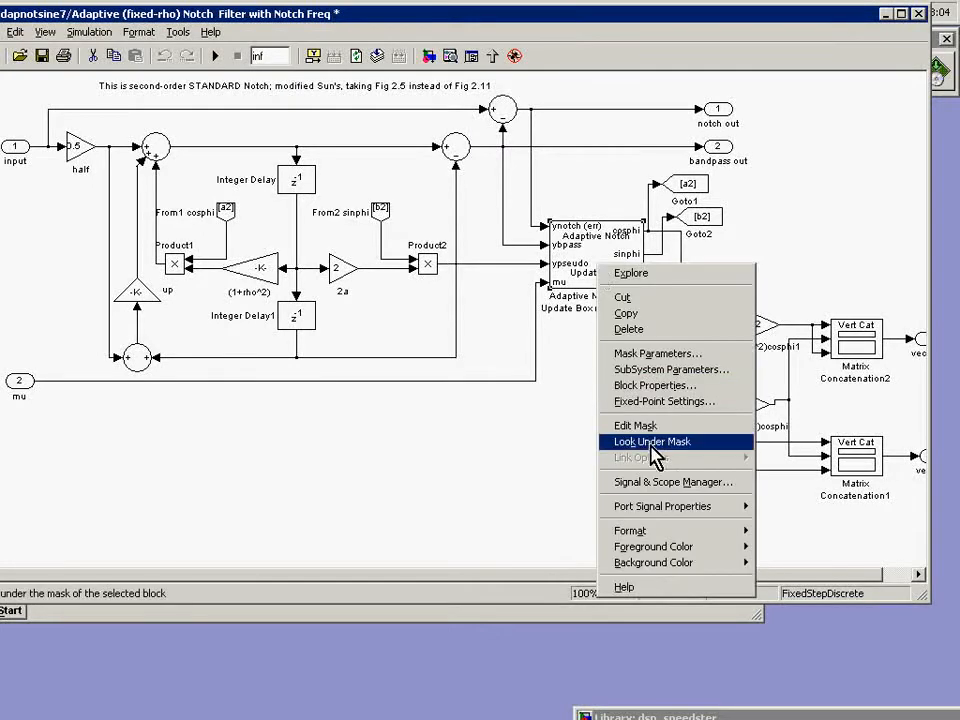
# - Look under the mask of the coefficient Update Box to see its power estimate and update diagram
pyautogui.click(651, 441)
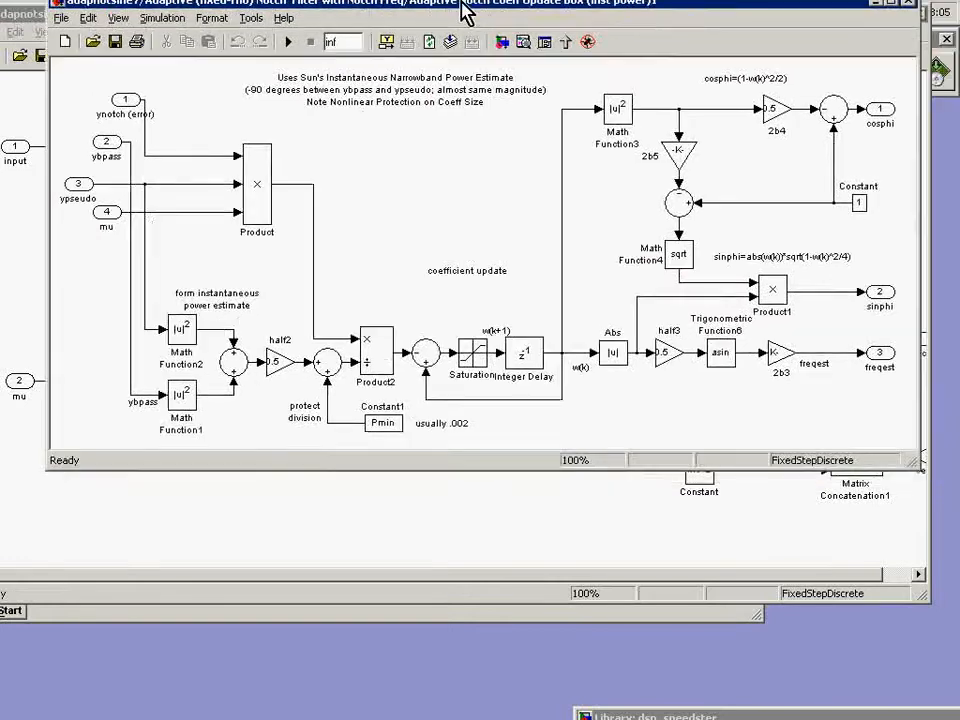
pyautogui.moveTo(547, 439)
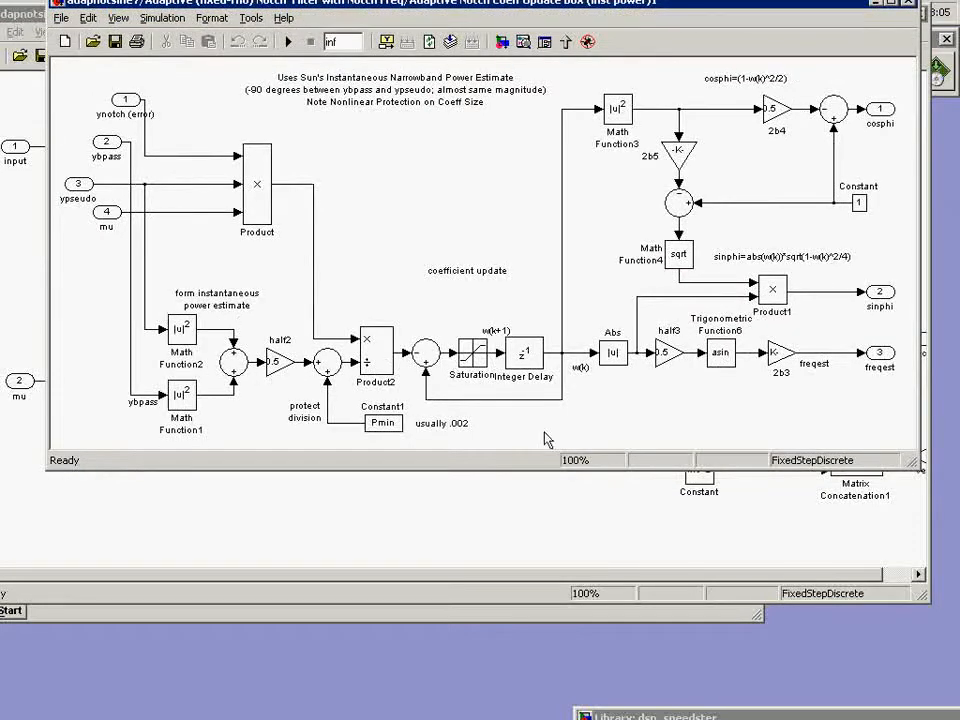
pyautogui.moveTo(470, 132)
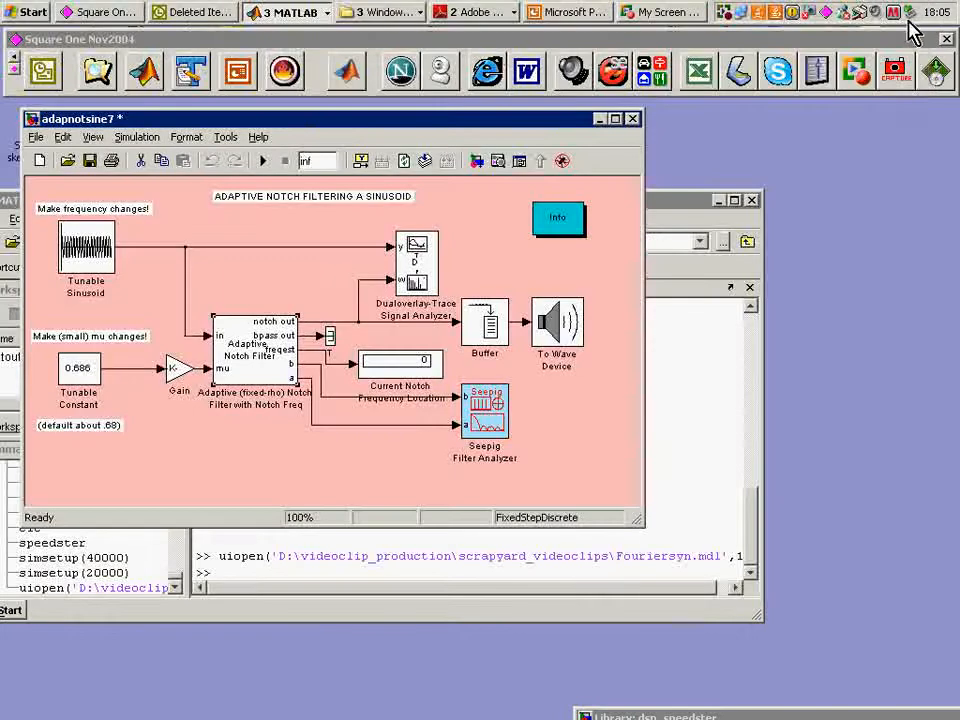
pyautogui.moveTo(275, 245)
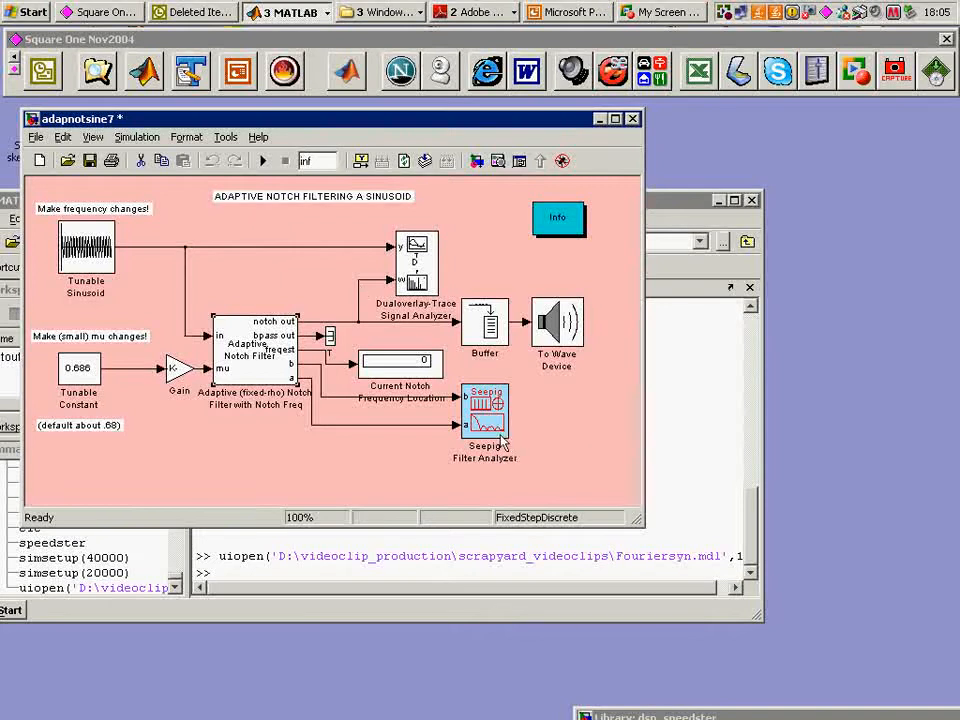
pyautogui.moveTo(448, 302)
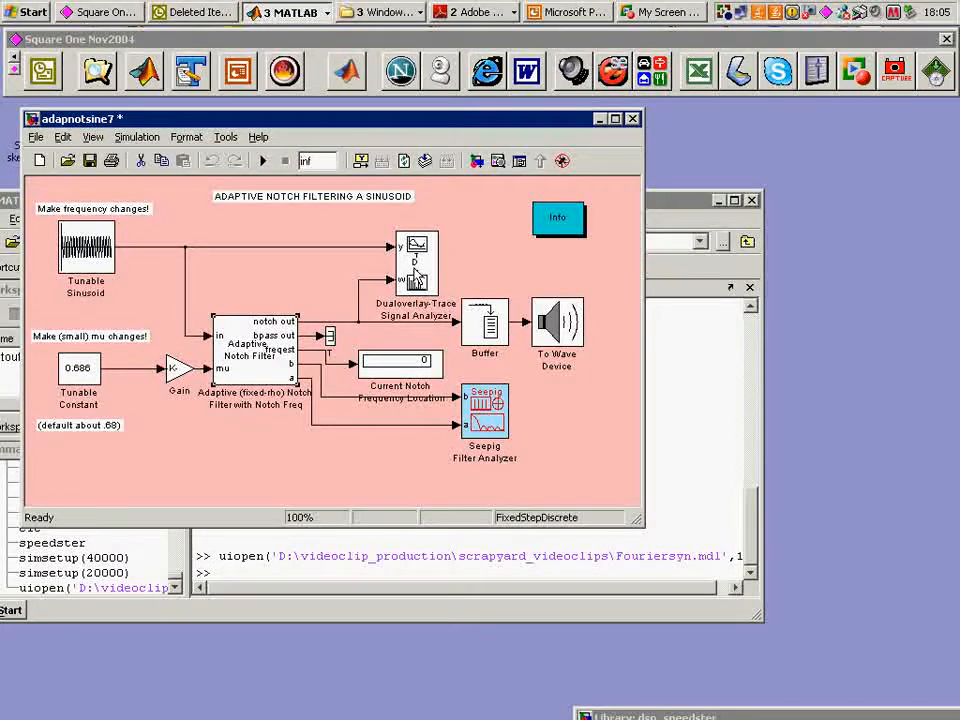
pyautogui.moveTo(483, 475)
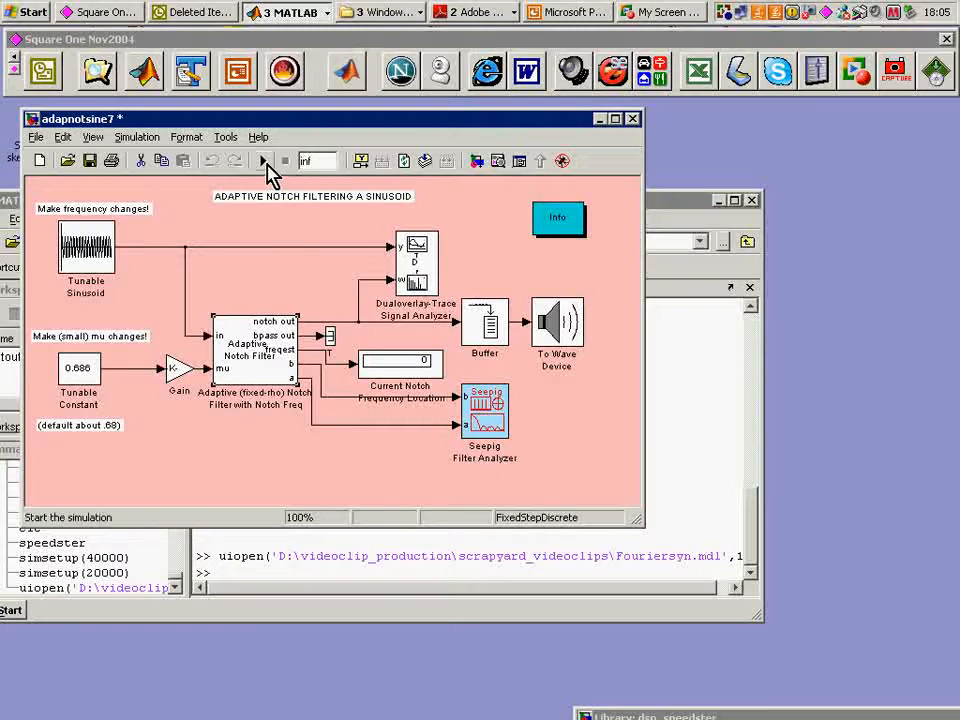
# - Start the simulation and open the Tunable Sinusoid controls, moving them aside to show the scope
pyautogui.click(263, 161)
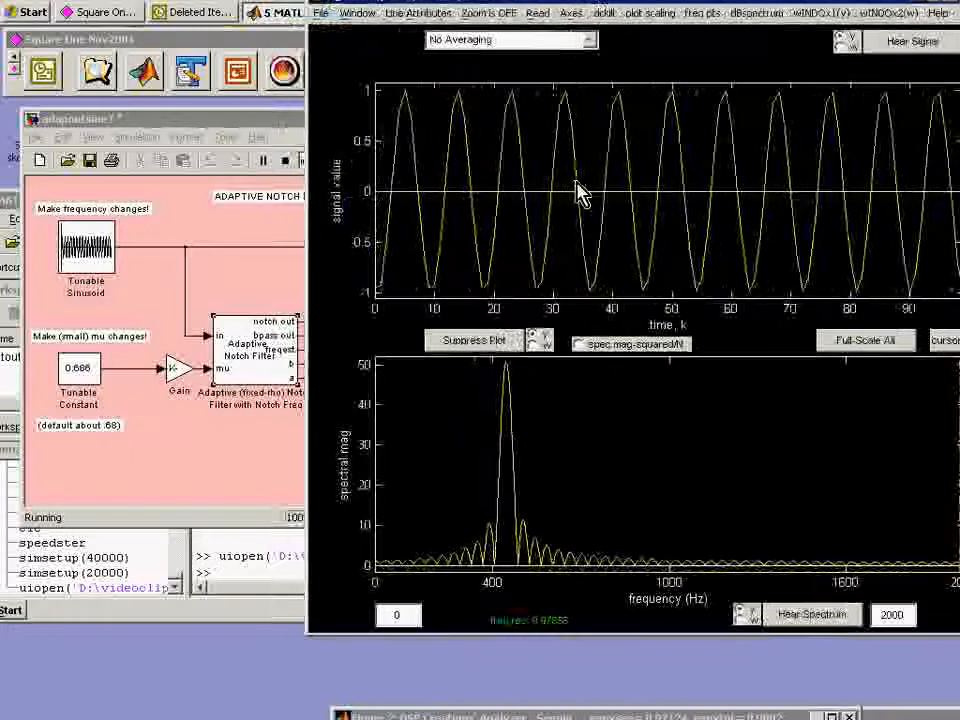
pyautogui.doubleClick(85, 240)
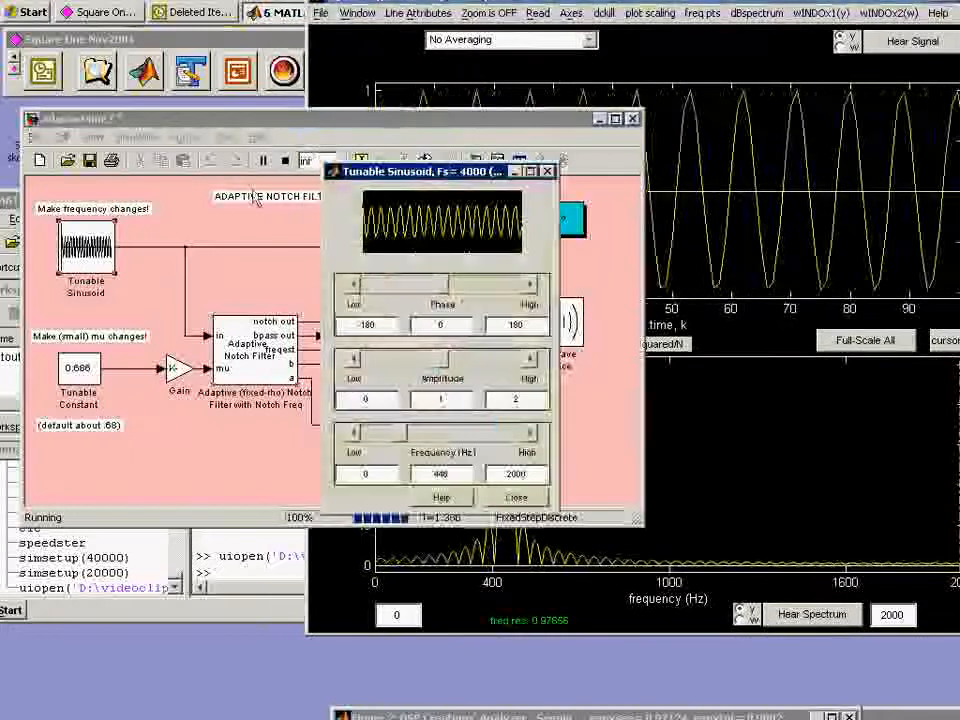
pyautogui.moveTo(430, 171); pyautogui.dragTo(140, 138)
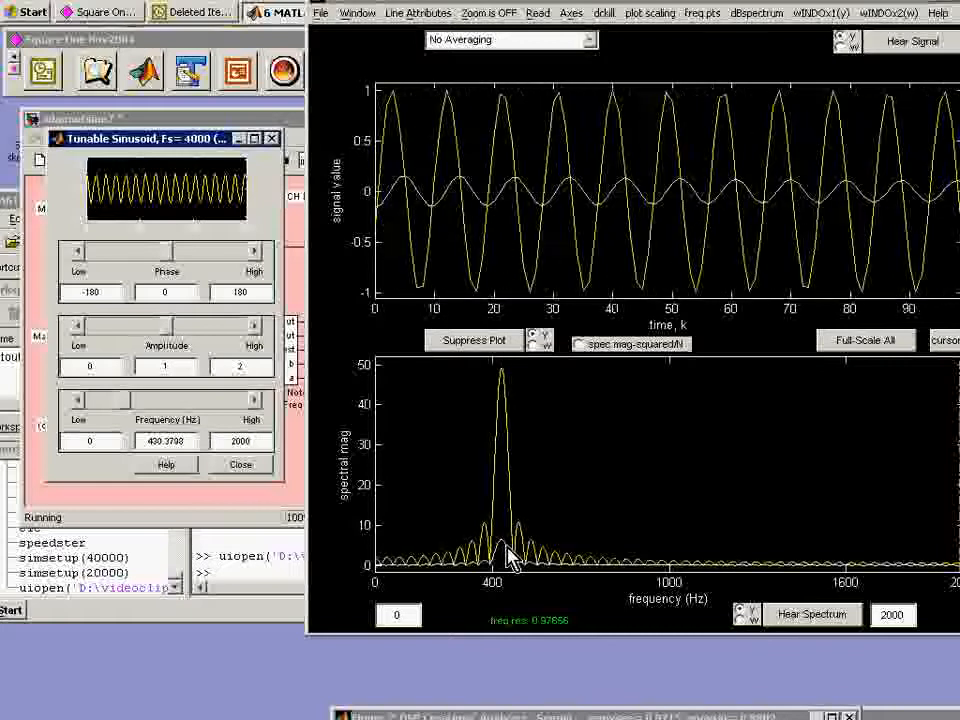
# - Bring the Seepig Analyzer window to the front to show the gain dip near 430 Hz
pyautogui.click(572, 13)
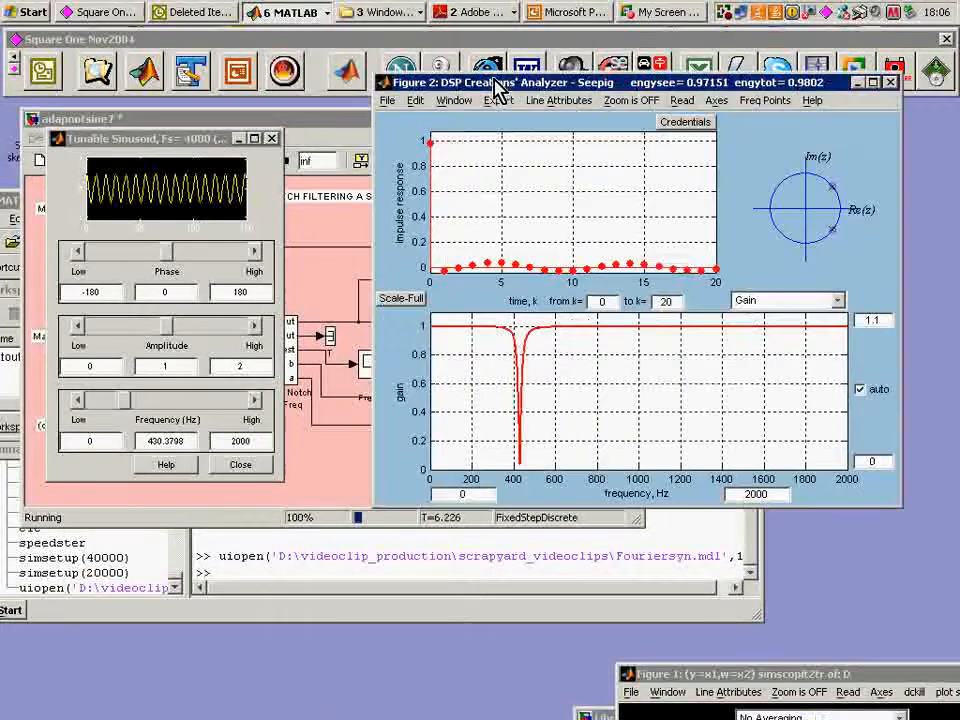
pyautogui.moveTo(170, 390)
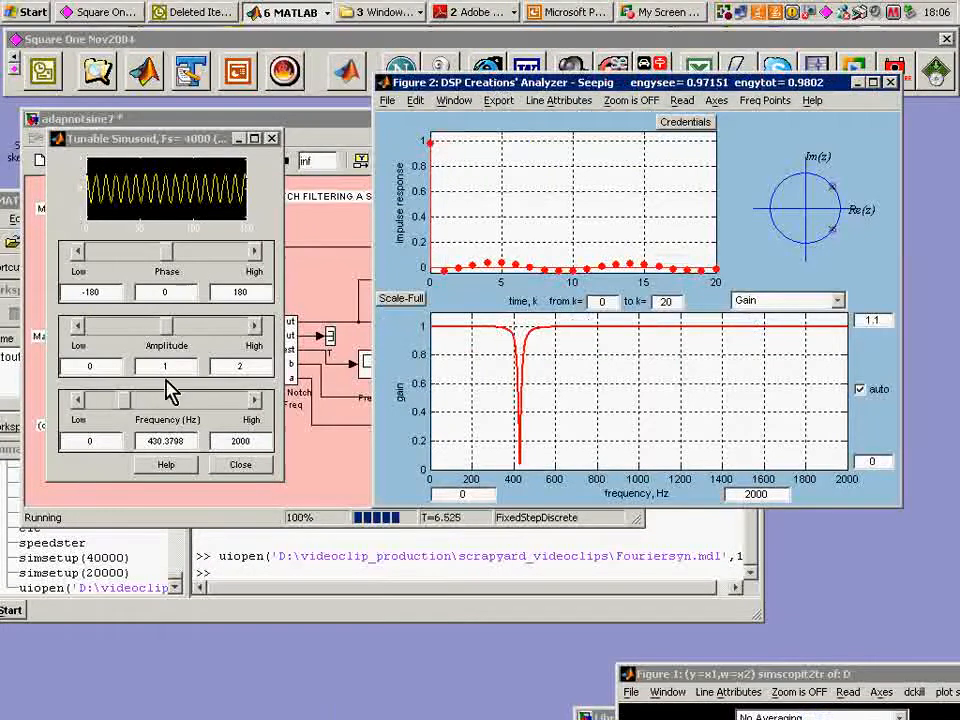